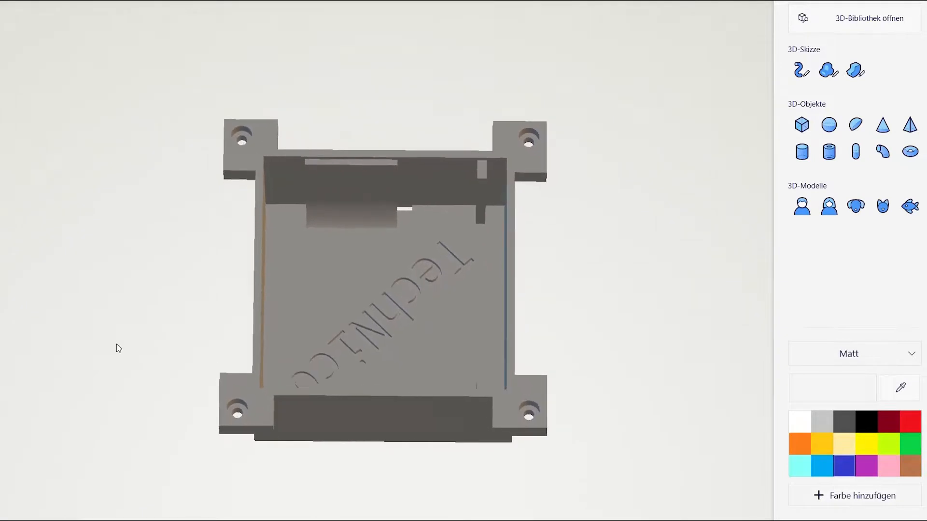
scroll("up", 3)
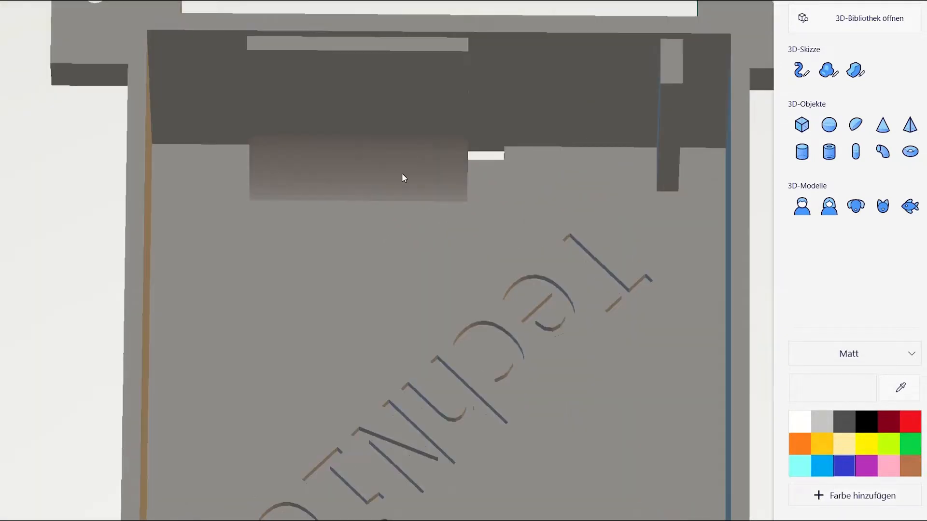
mouse_move(355, 201)
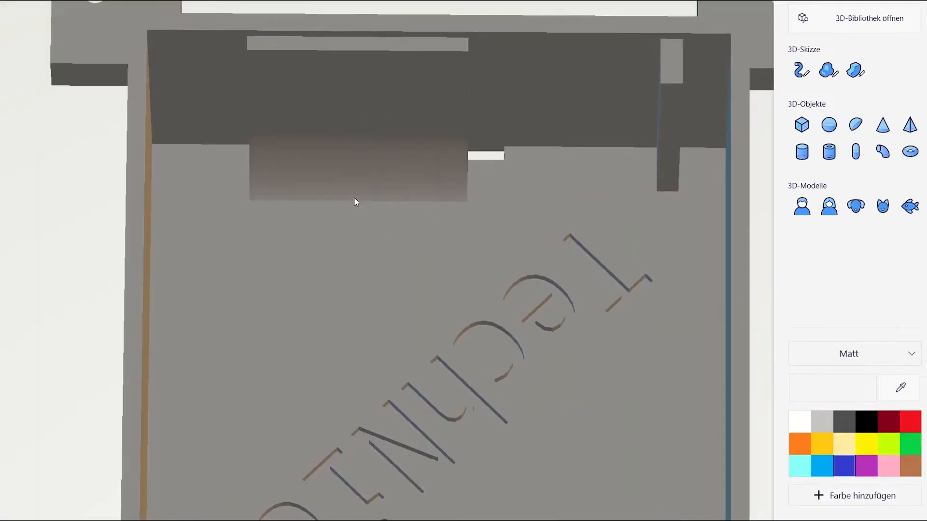
mouse_move(498, 167)
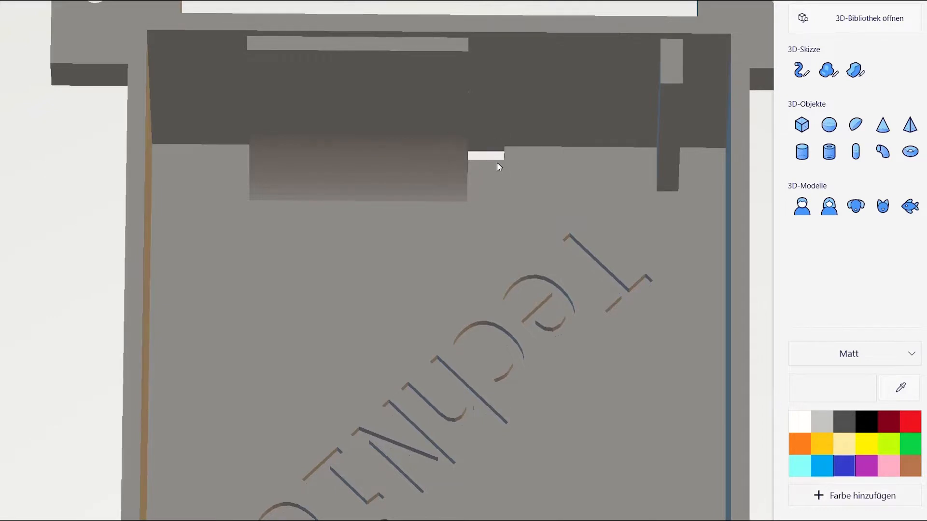